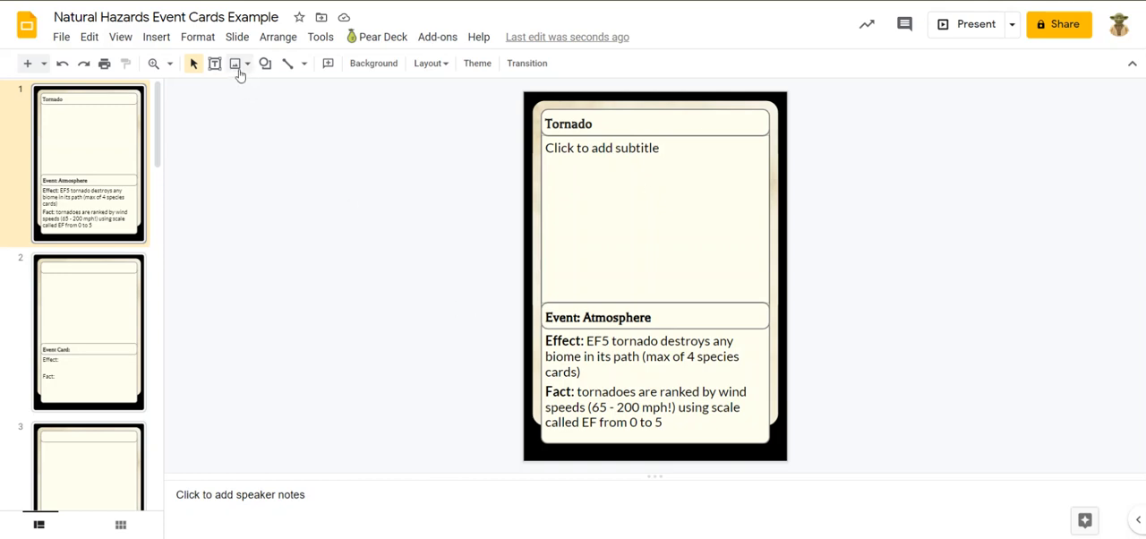
mouse_move(233, 65)
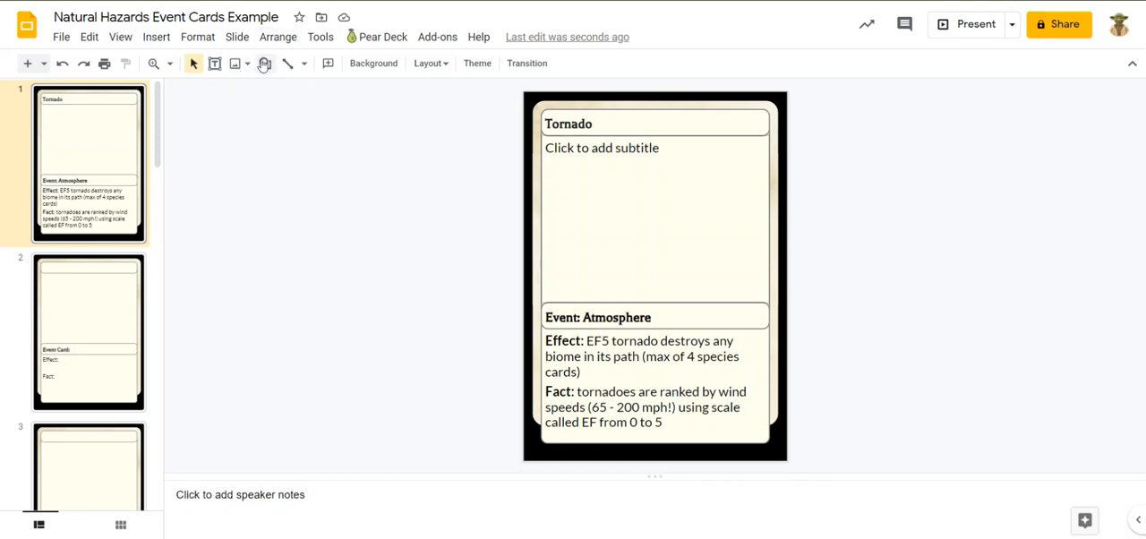
mouse_move(235, 64)
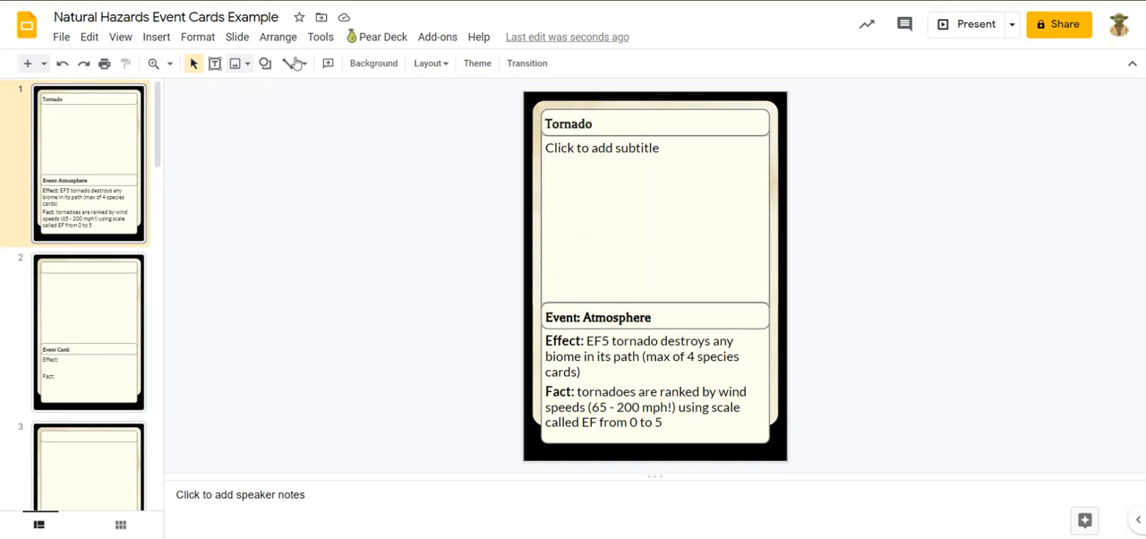
left_click(158, 35)
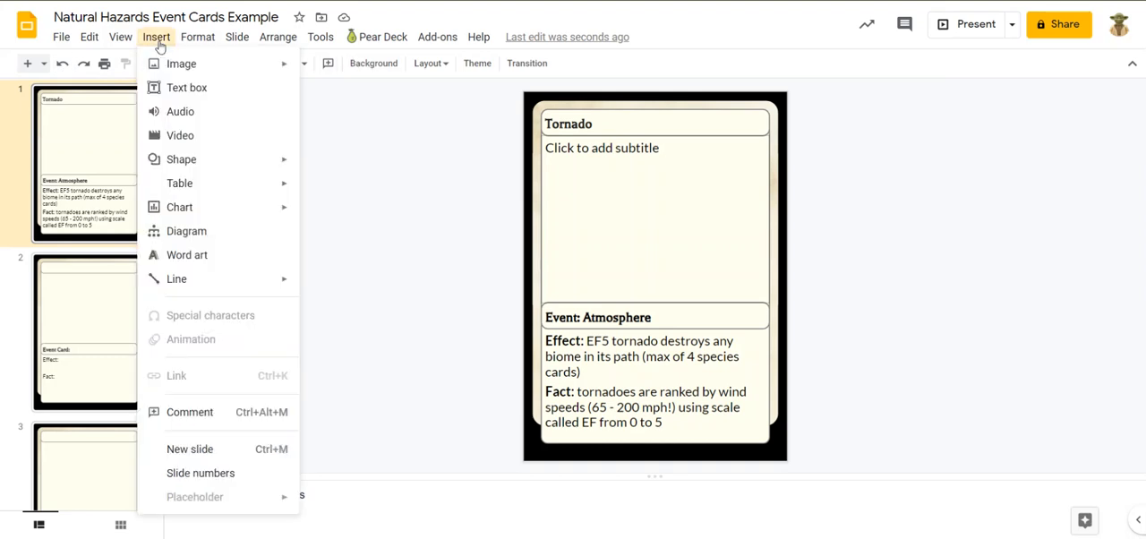
left_click(190, 65)
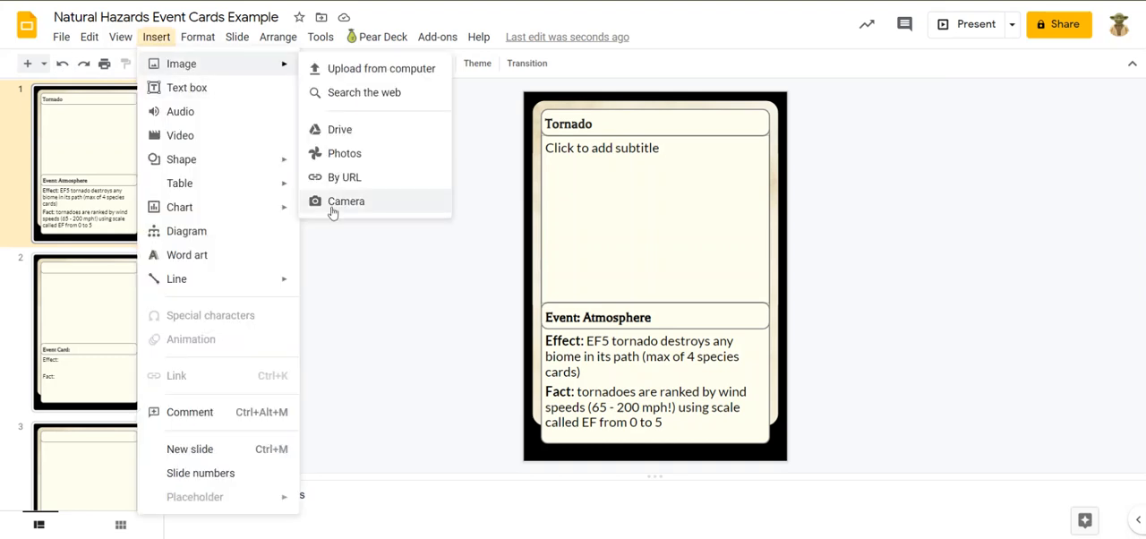
left_click(372, 296)
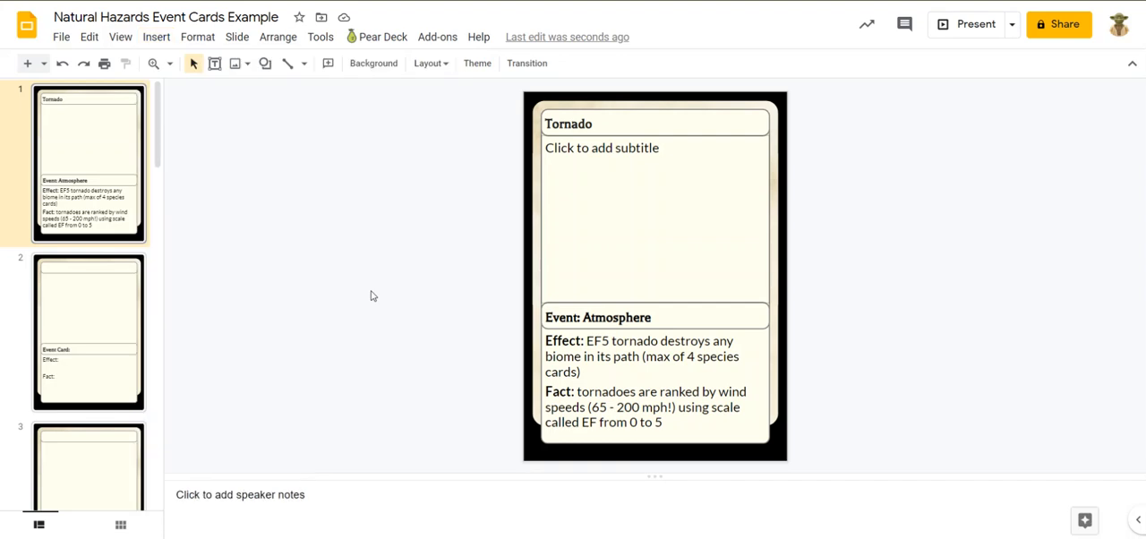
mouse_move(233, 65)
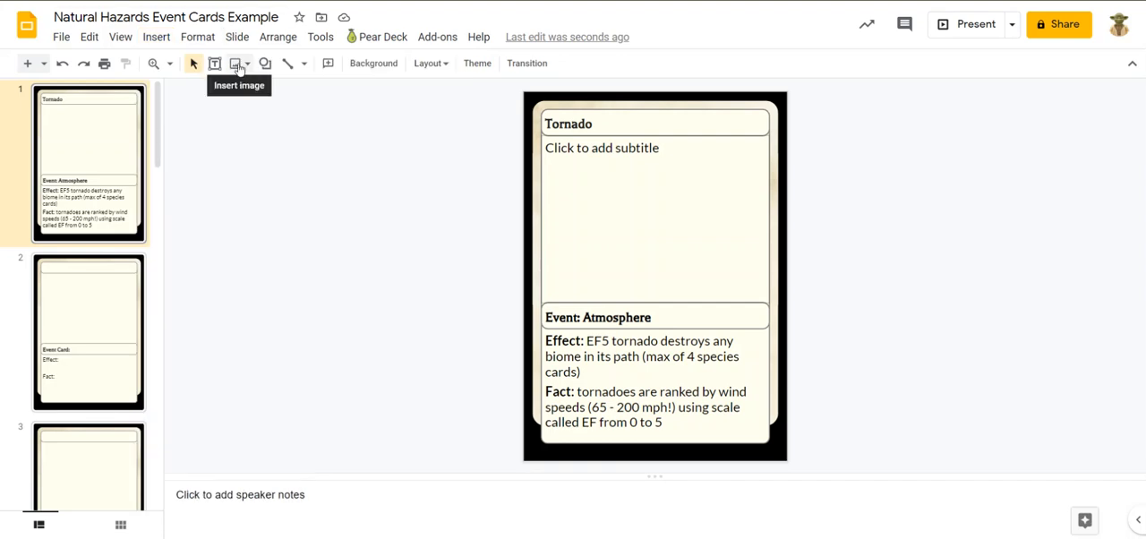
left_click(236, 64)
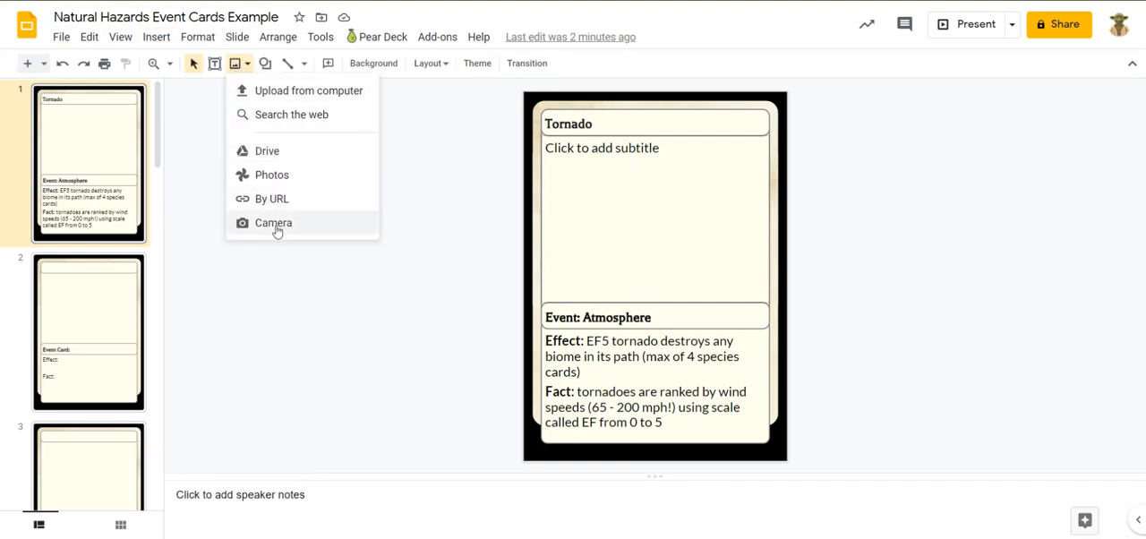
left_click(272, 222)
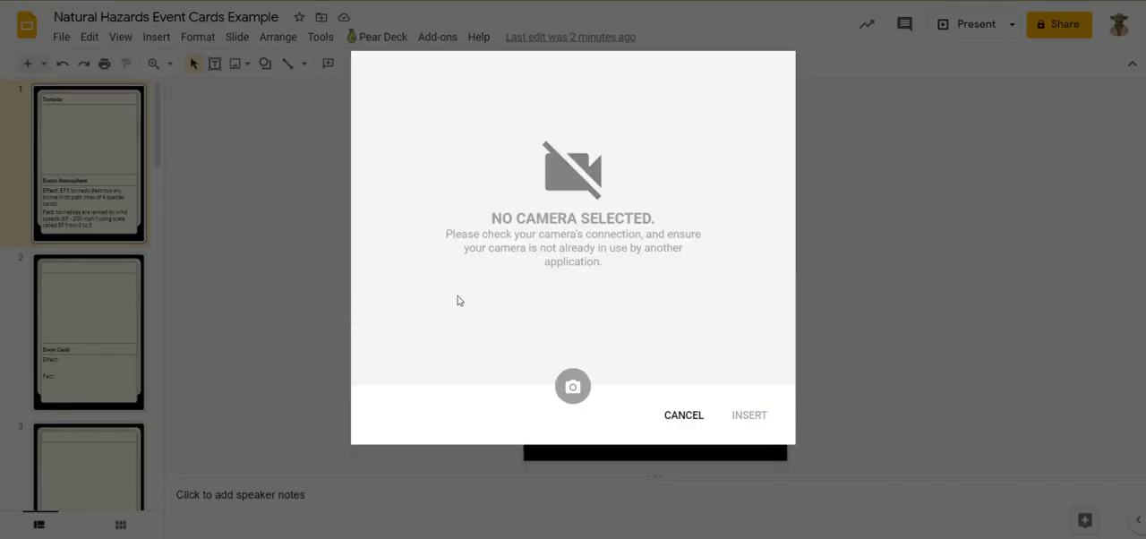
mouse_move(573, 387)
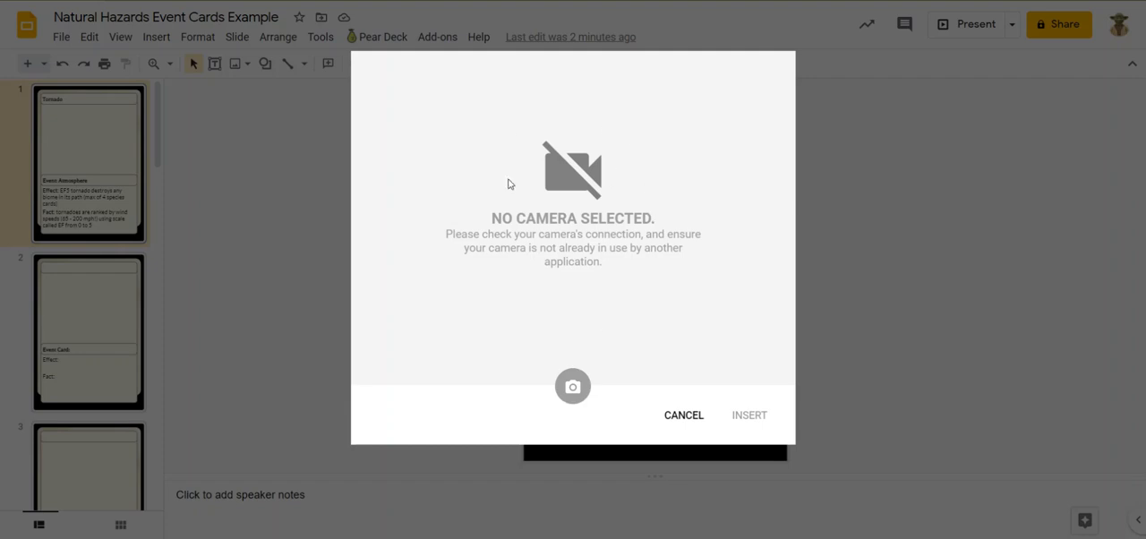
mouse_move(570, 157)
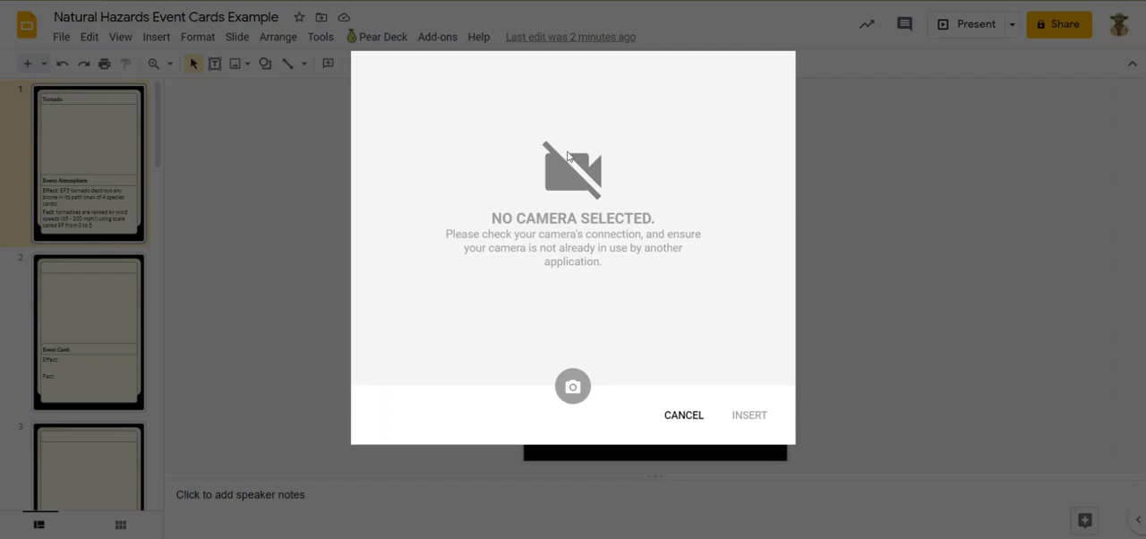
mouse_move(568, 150)
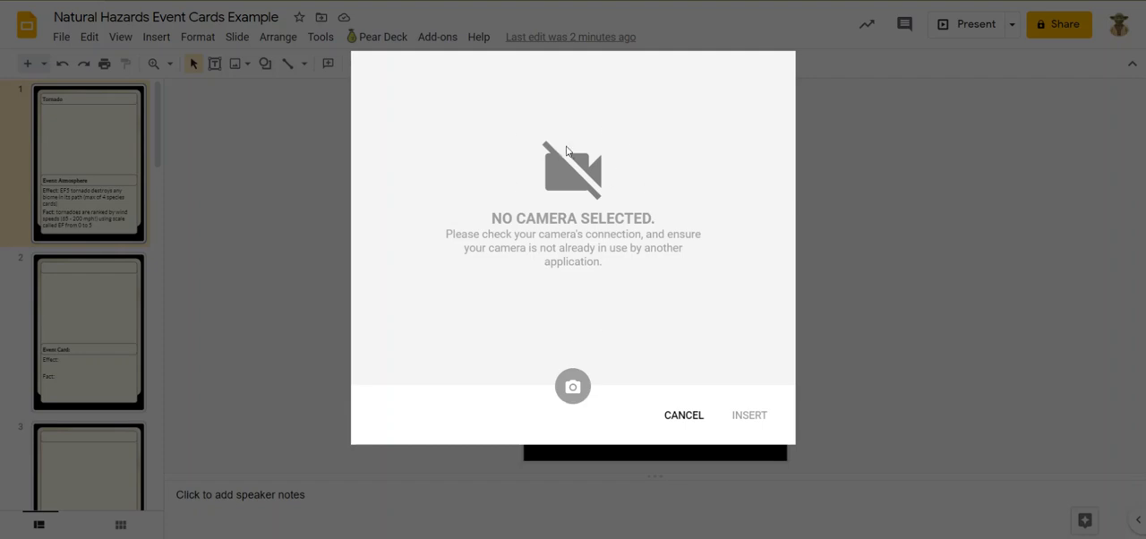
mouse_move(573, 387)
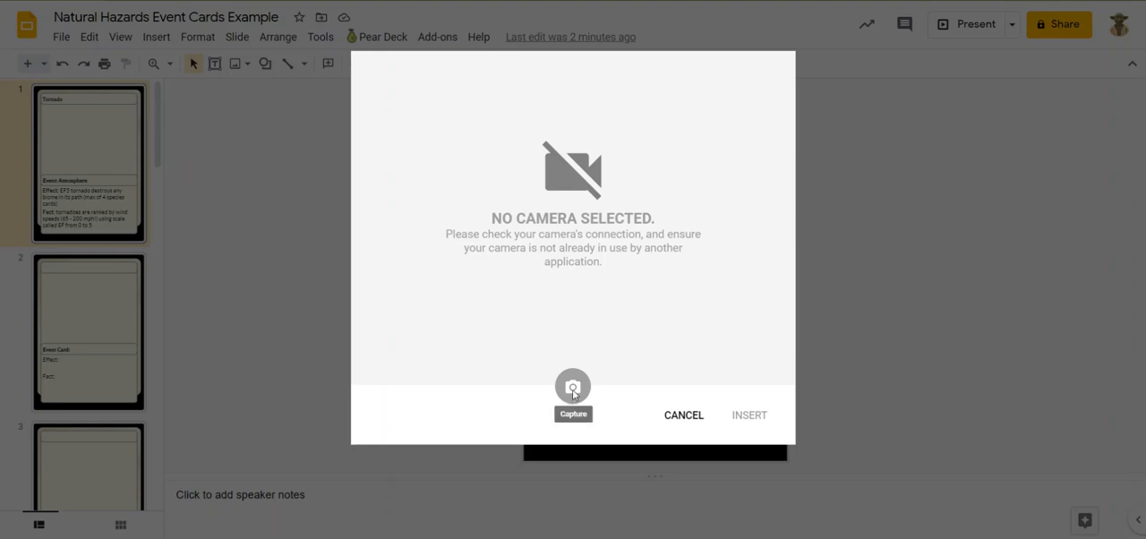
mouse_move(691, 422)
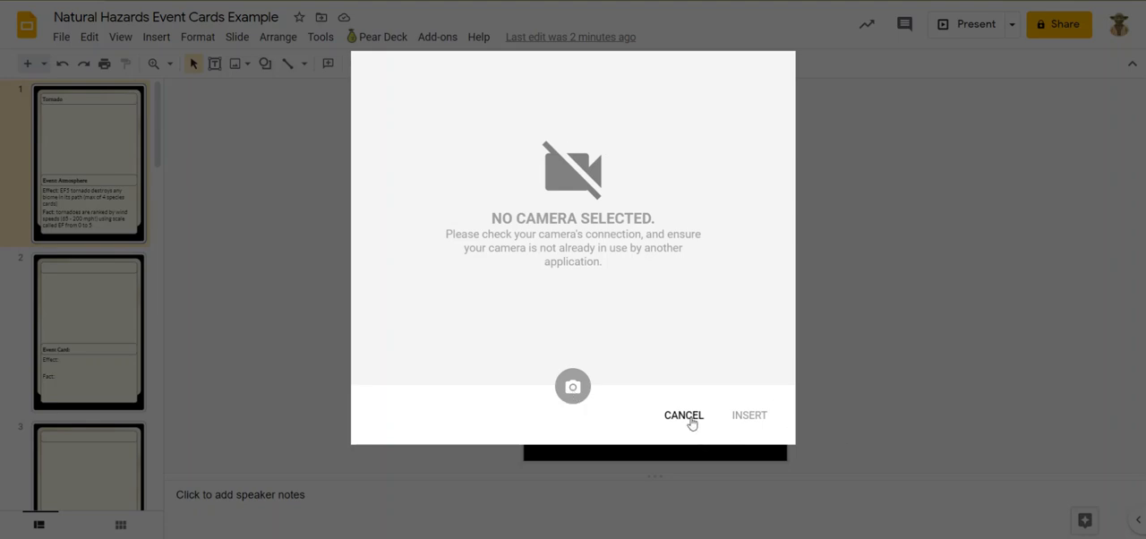
left_click(684, 415)
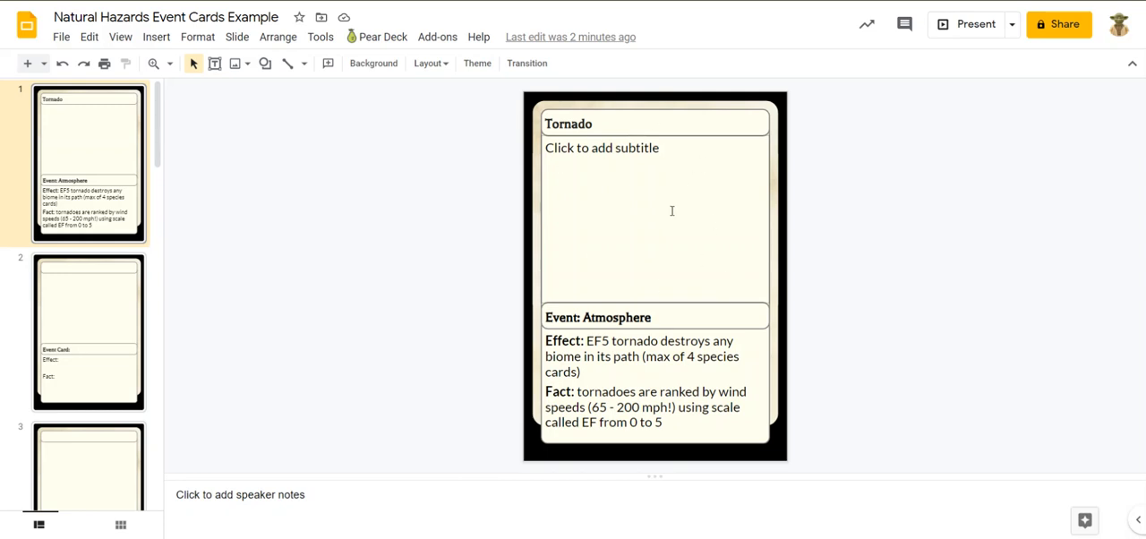
mouse_move(806, 218)
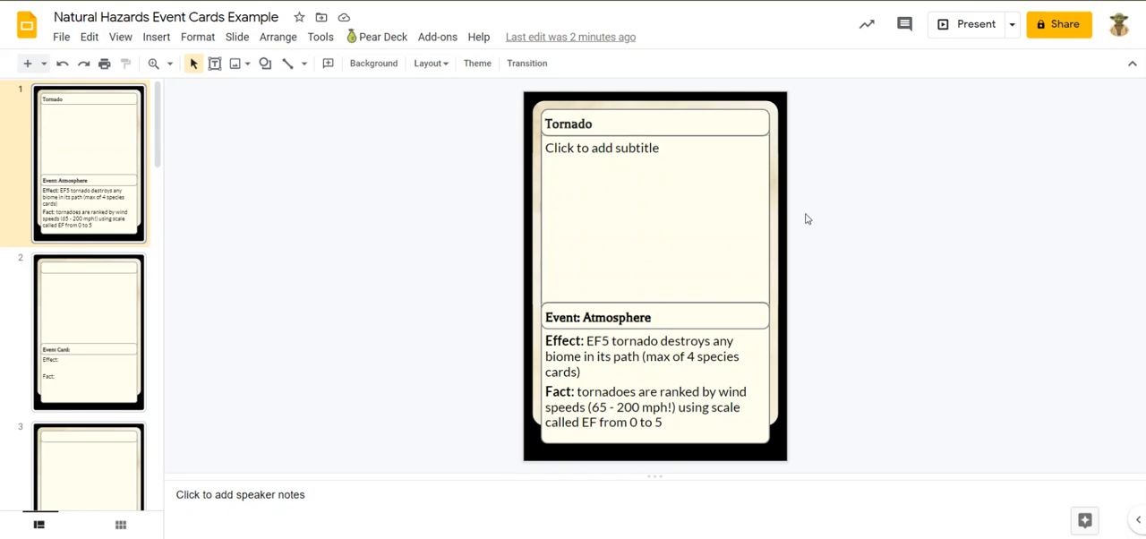